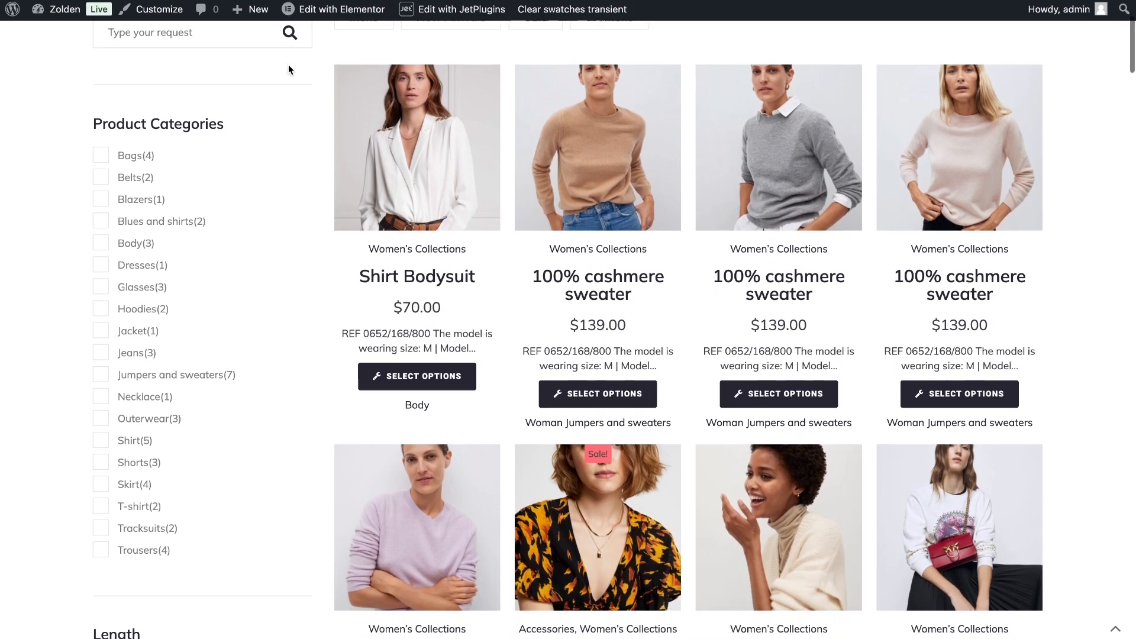
# - Scroll down through the Zolden shop product grid before switching to Finder
pyautogui.scroll(-3)
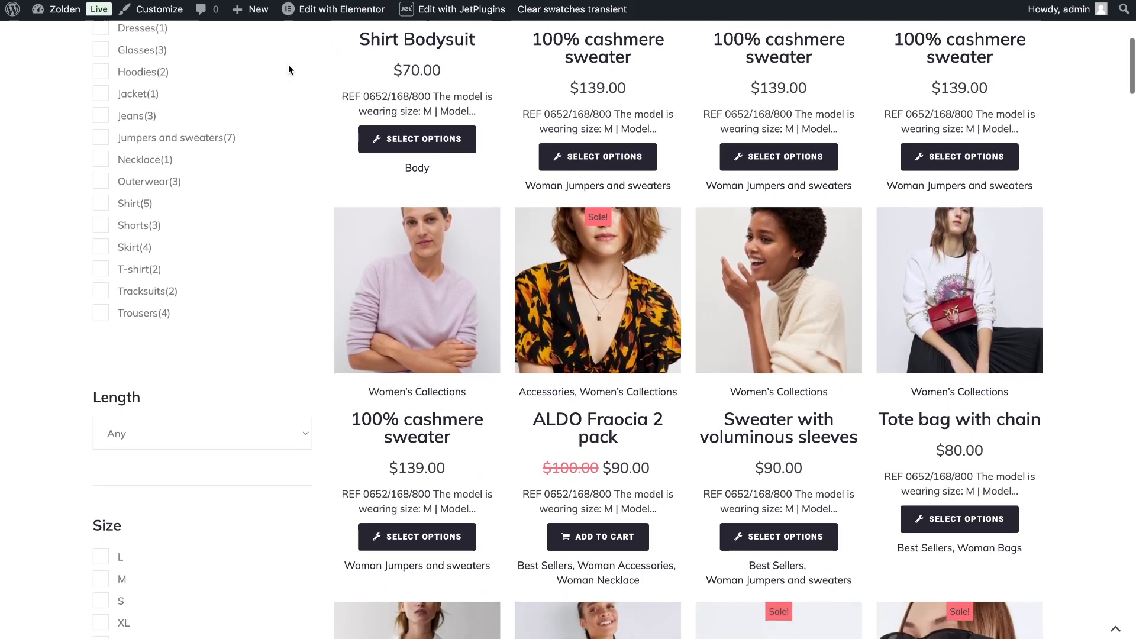
pyautogui.scroll(-3)
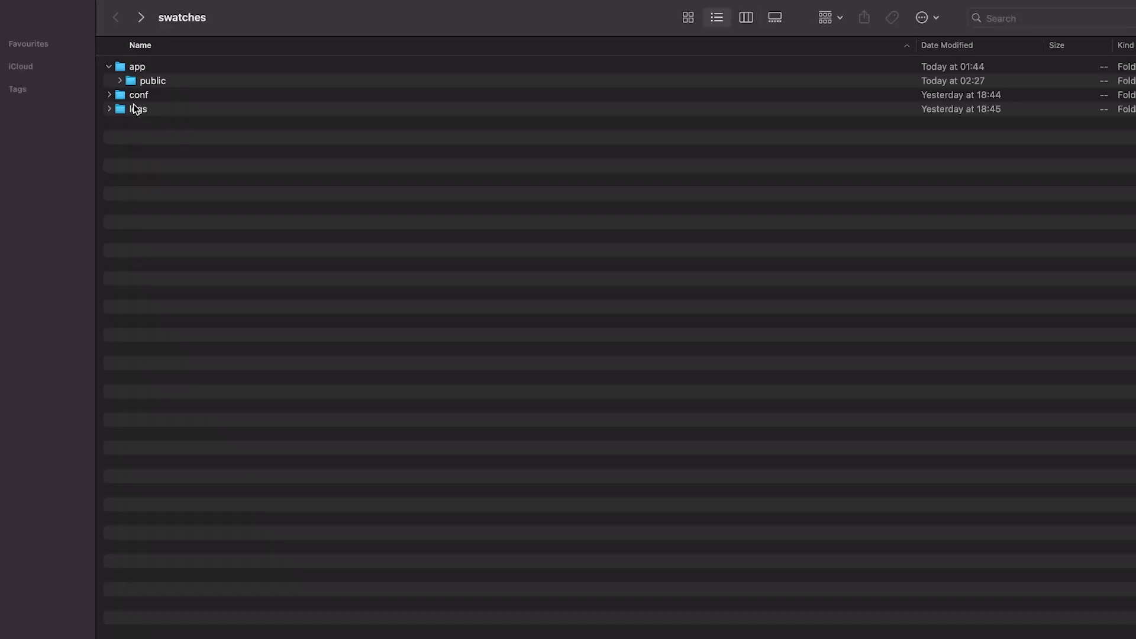
# - Navigate into app/public/wp-content/themes/kava-child
pyautogui.click(119, 81)
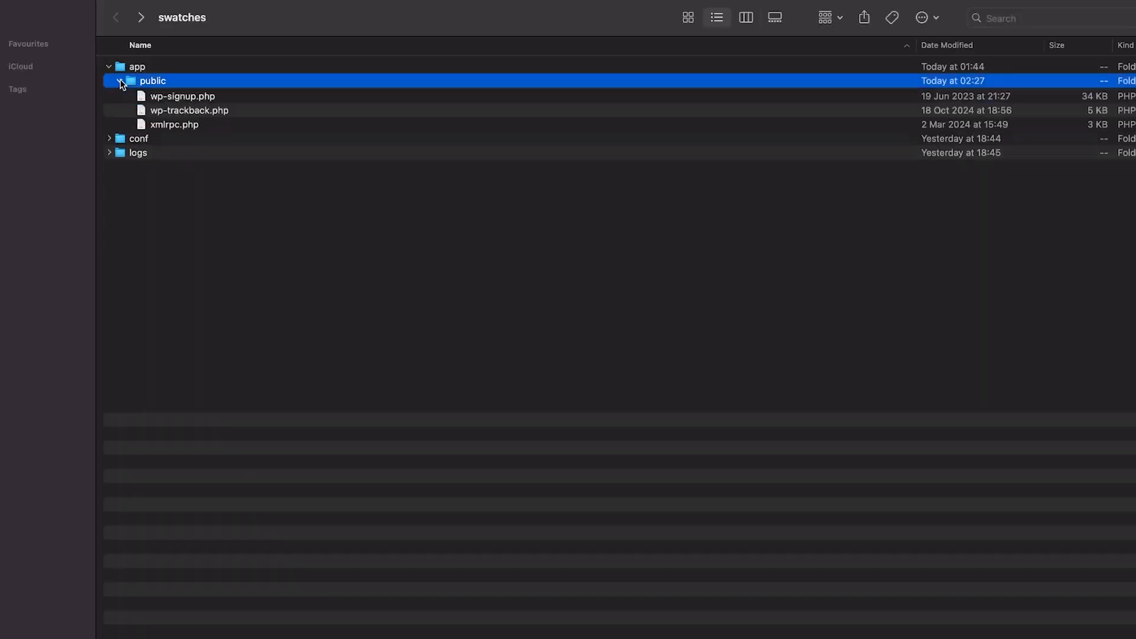
pyautogui.click(118, 80)
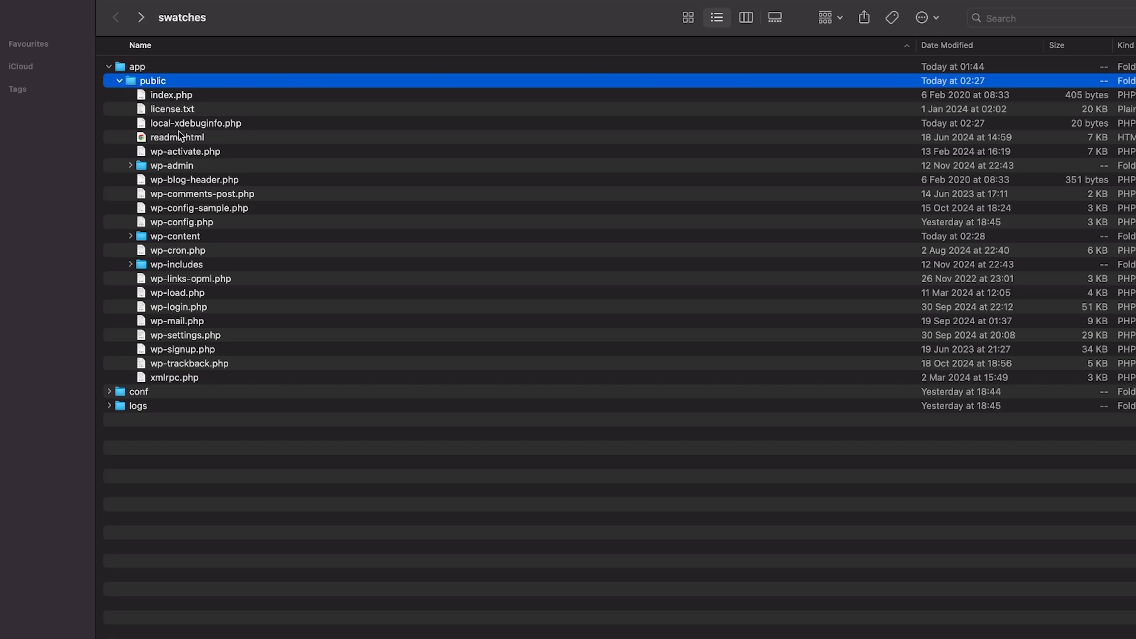
pyautogui.doubleClick(175, 235)
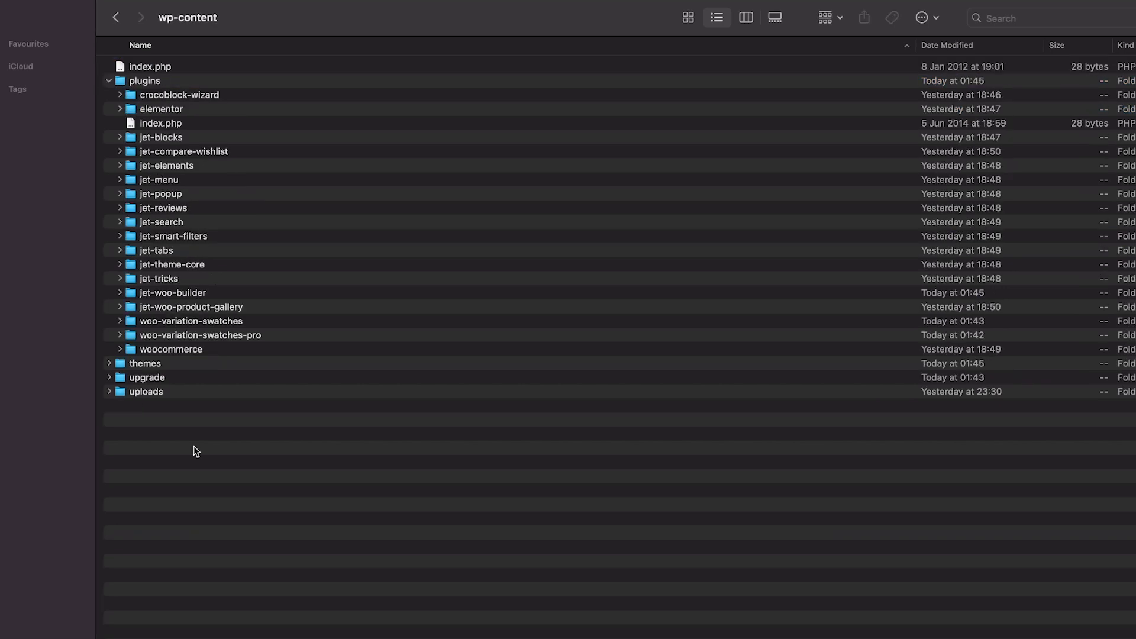
pyautogui.moveTo(203, 377)
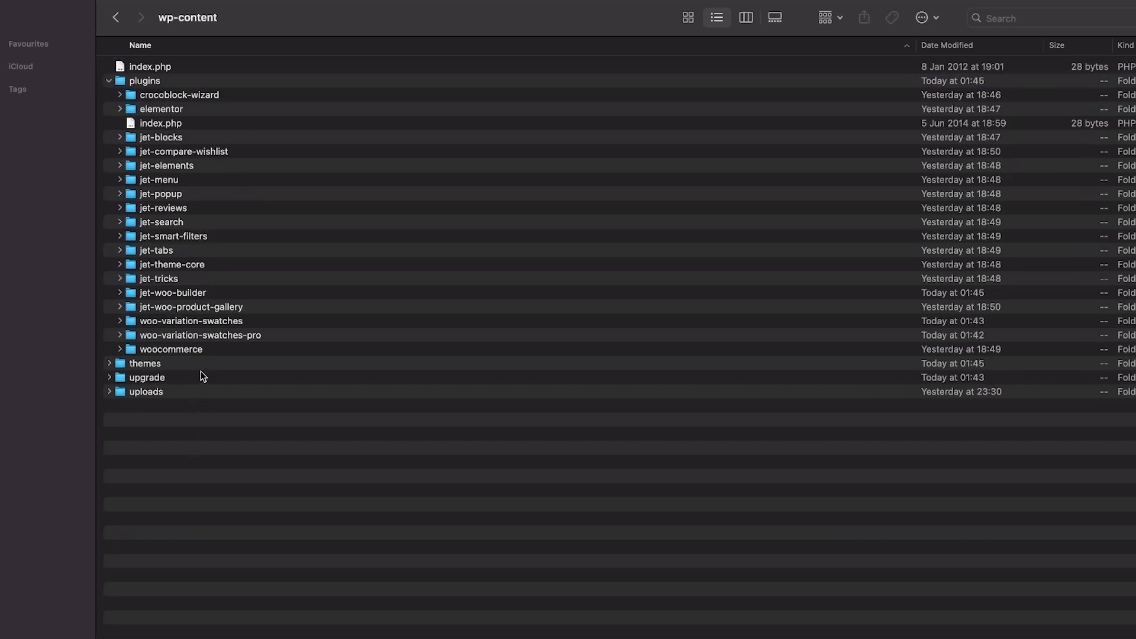
pyautogui.doubleClick(144, 364)
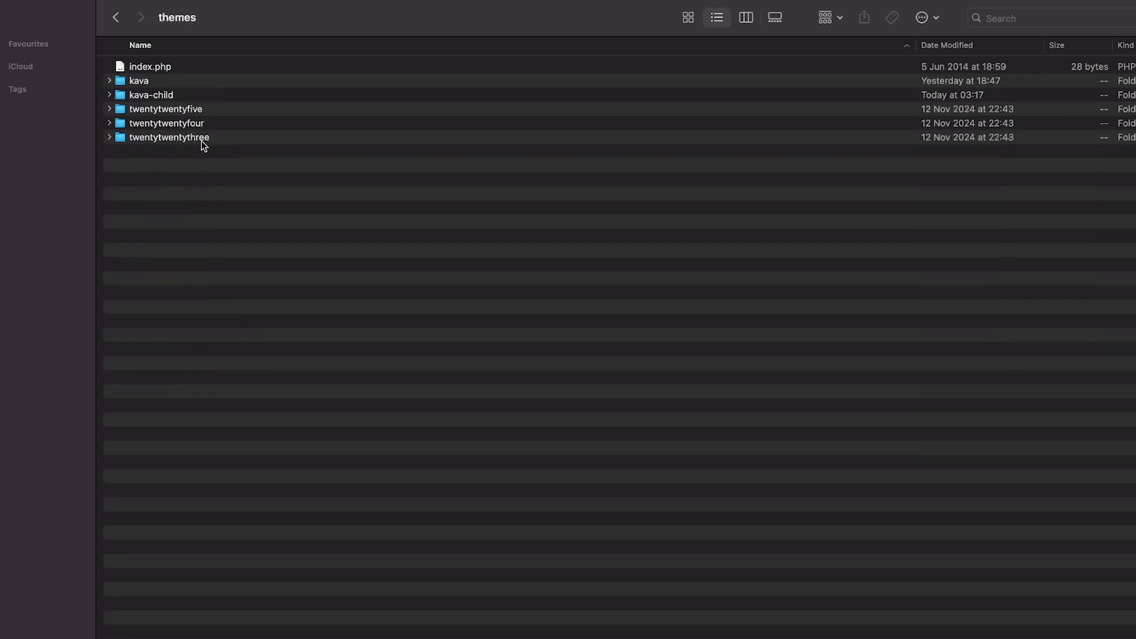
pyautogui.doubleClick(150, 94)
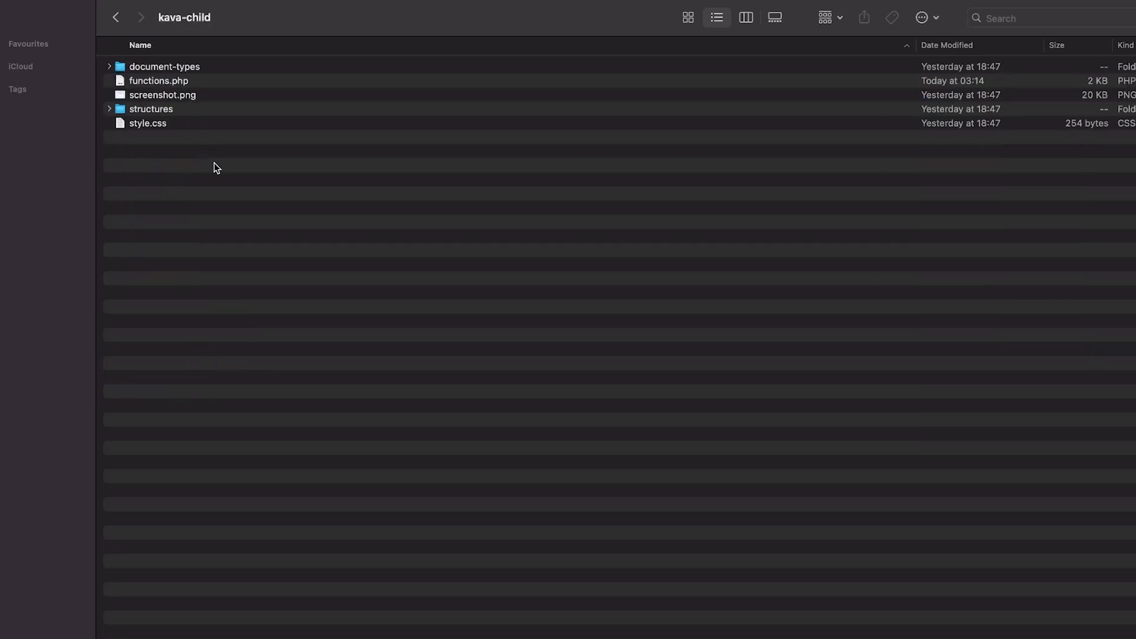
# - Create a new folder named jet-woo-builder inside kava-child
pyautogui.rightClick(215, 167)
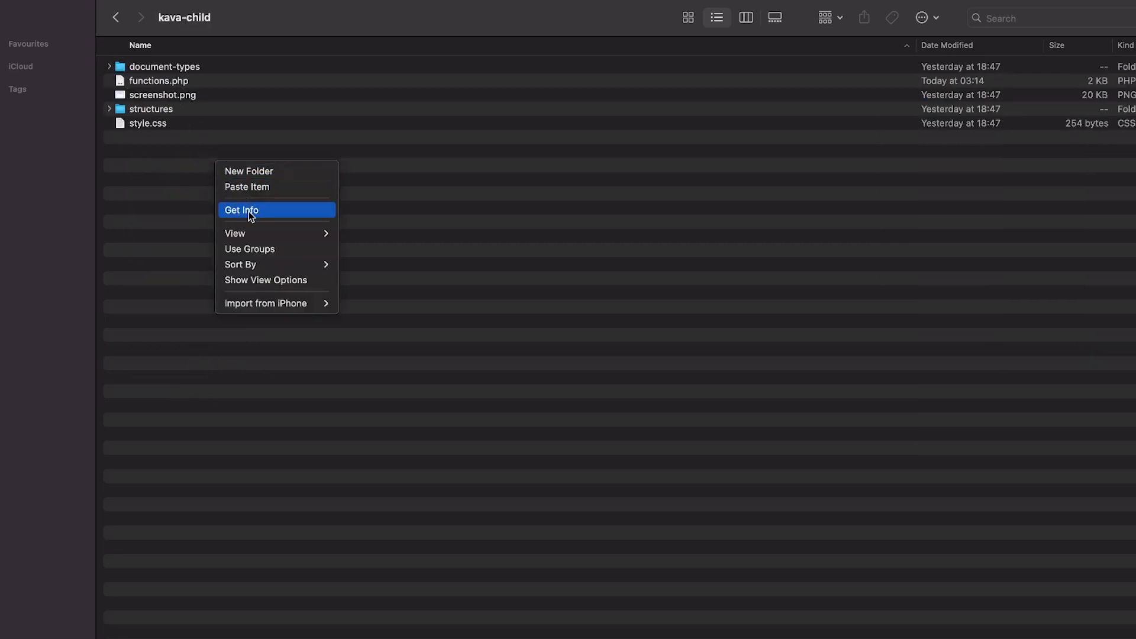
pyautogui.click(248, 170)
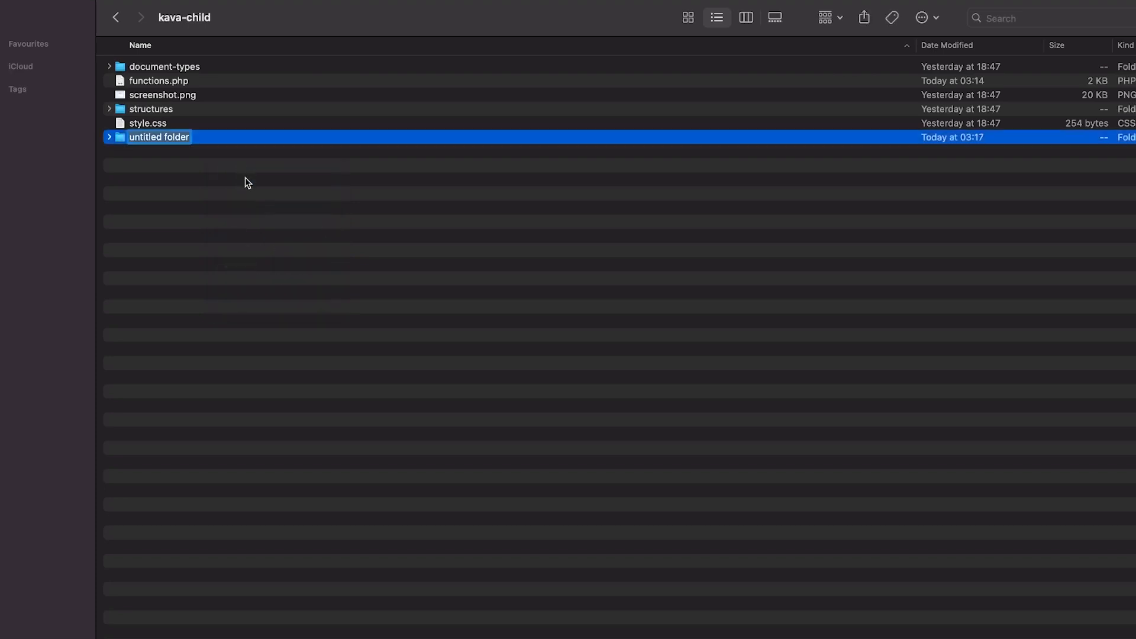
pyautogui.write('jet-woo-builder')
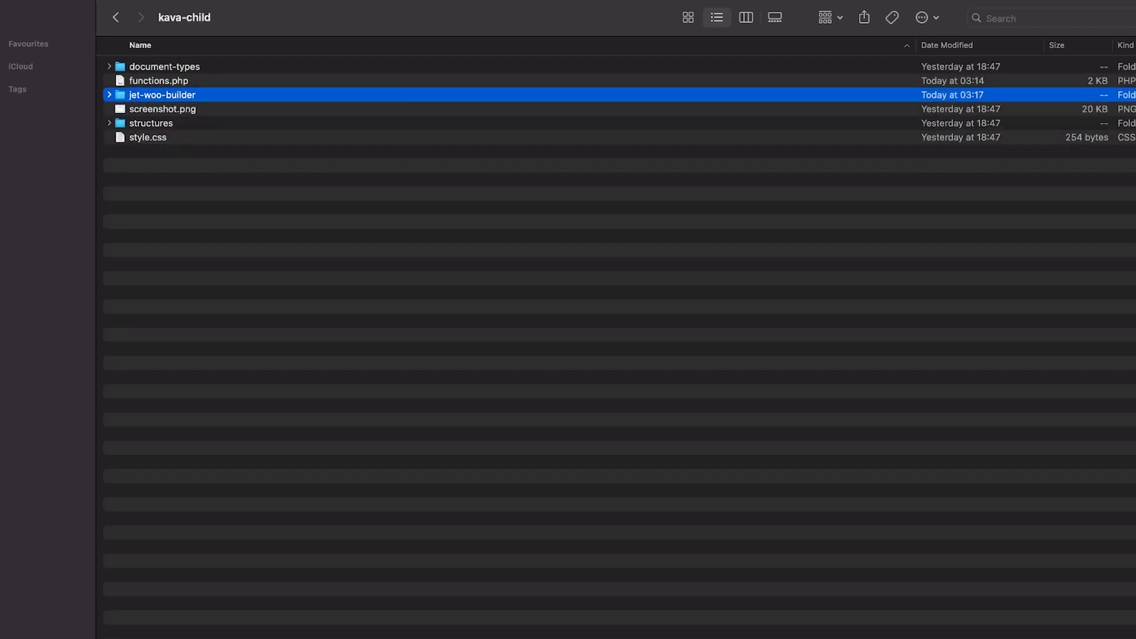
pyautogui.moveTo(221, 149)
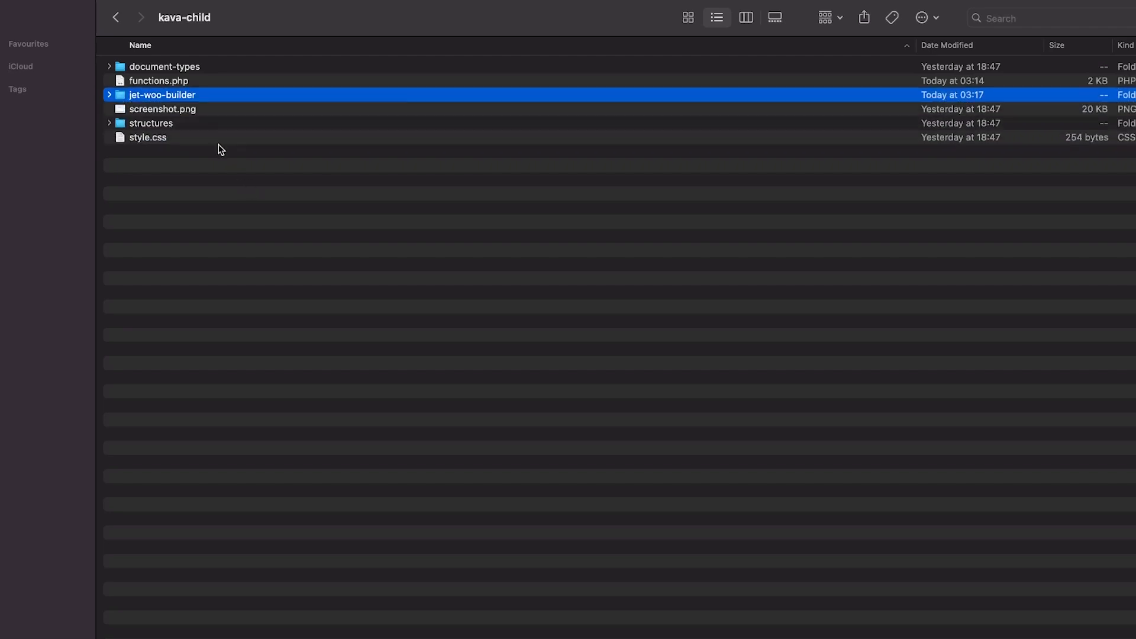
# - Go back to wp-content and into plugins/jet-woo-builder/templates
pyautogui.click(116, 18)
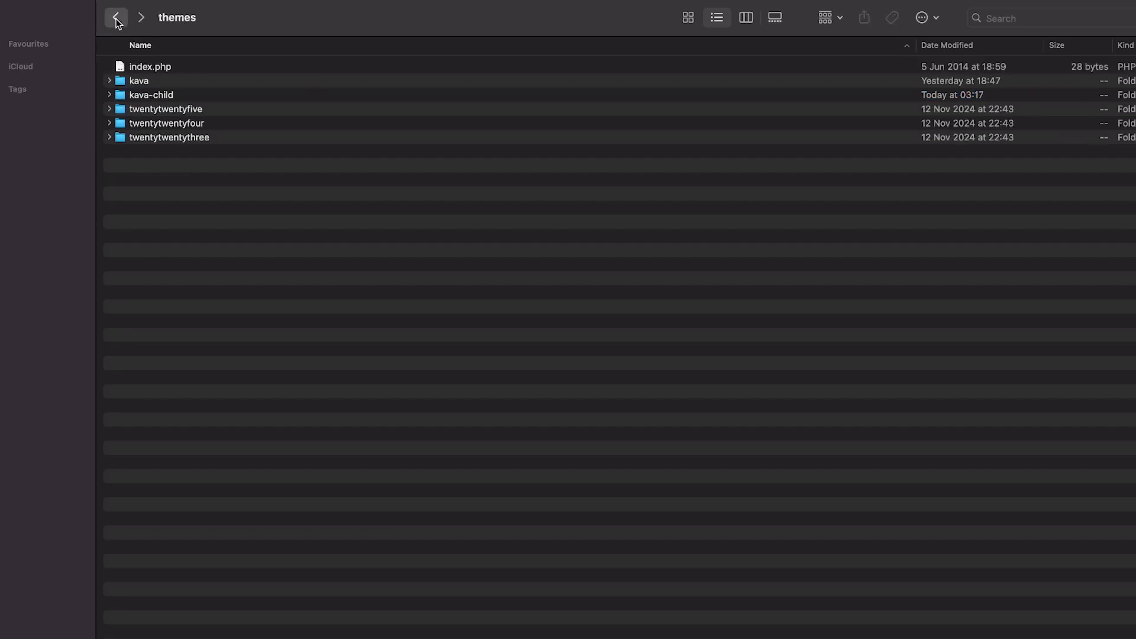
pyautogui.click(116, 18)
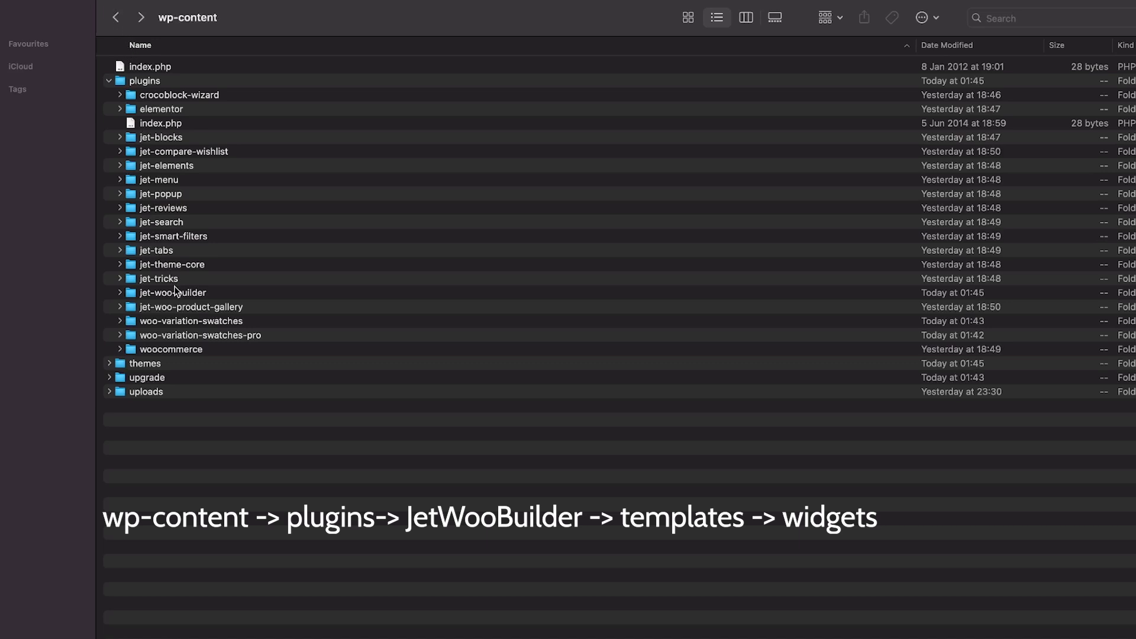
pyautogui.doubleClick(173, 292)
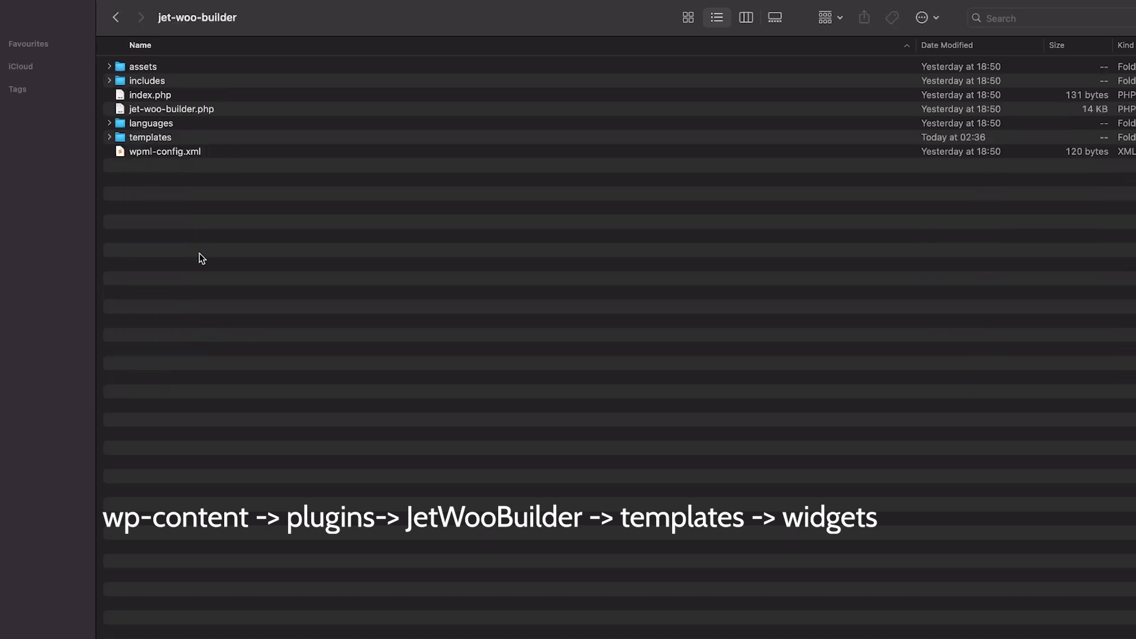
pyautogui.doubleClick(151, 137)
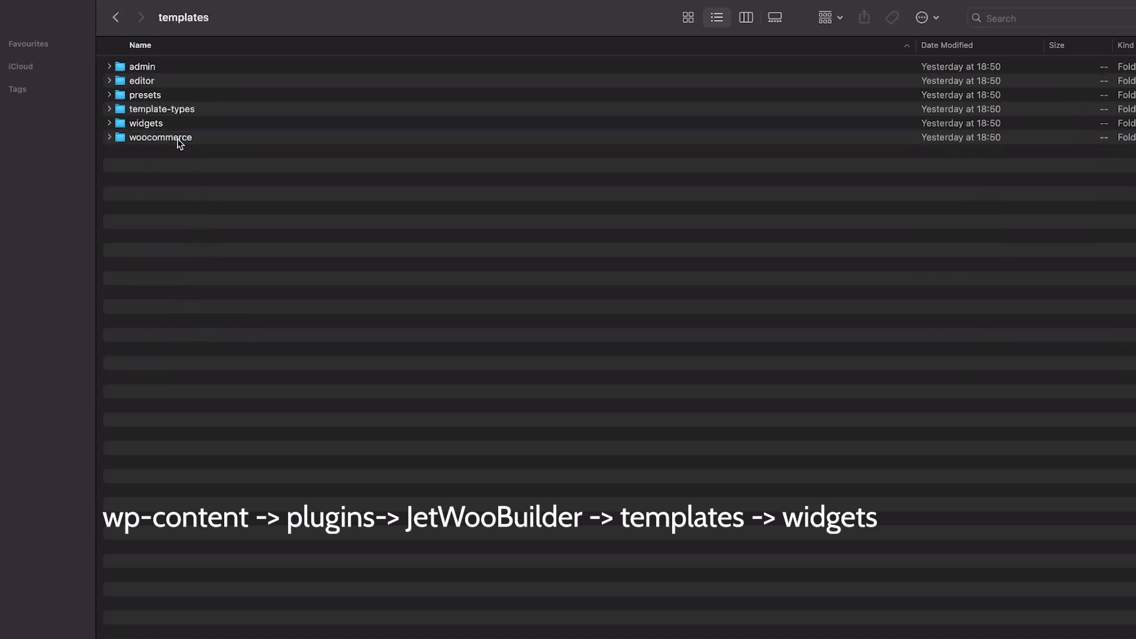
# - Copy the widgets folder and return to the kava-child theme folder to paste it
pyautogui.rightClick(147, 123)
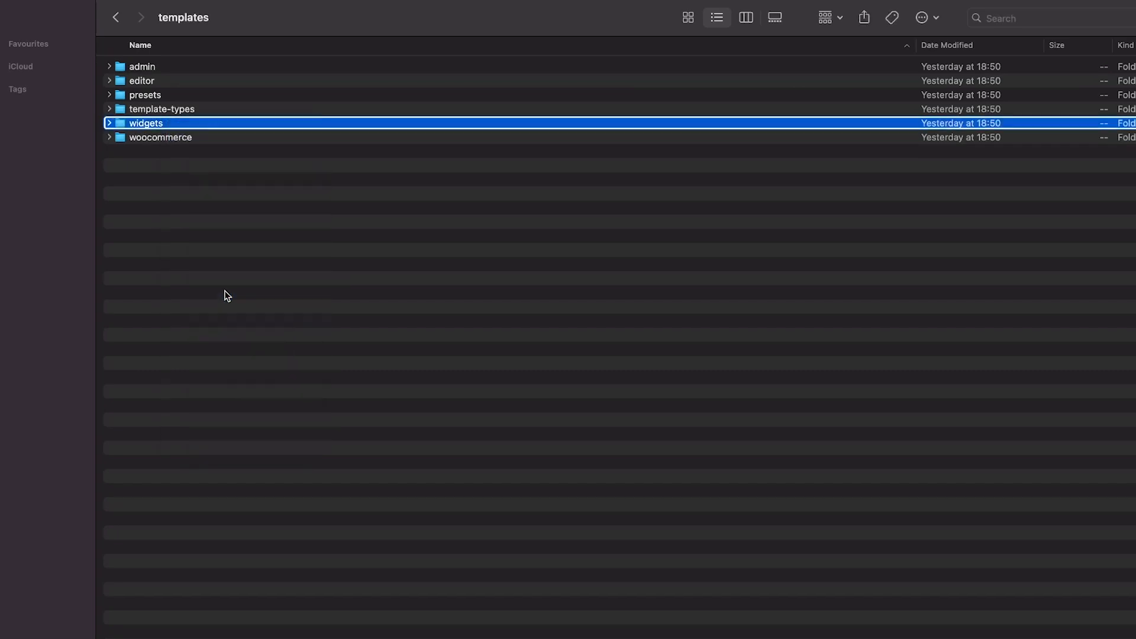
pyautogui.click(115, 17)
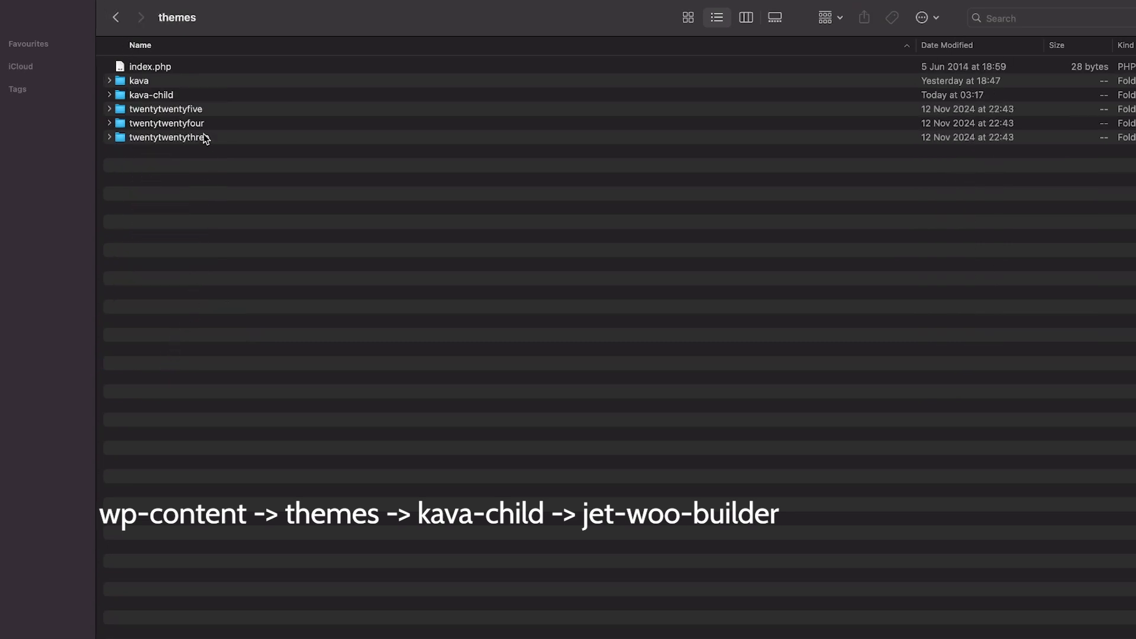
pyautogui.doubleClick(152, 95)
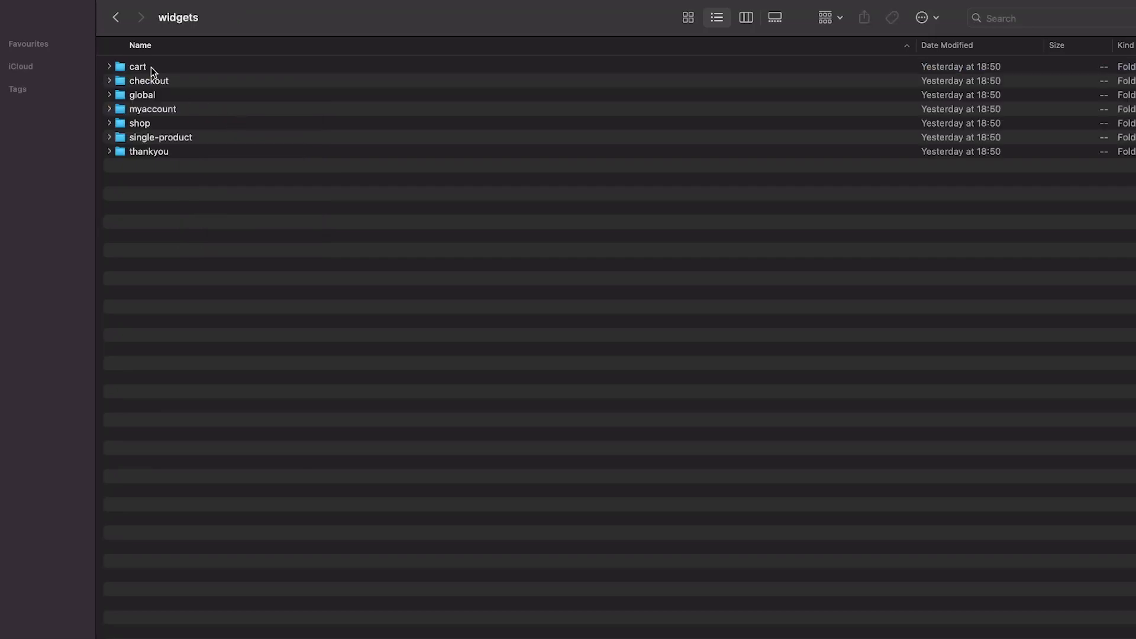
# - Move the four unneeded widget folders to the Bin
pyautogui.rightClick(153, 122)
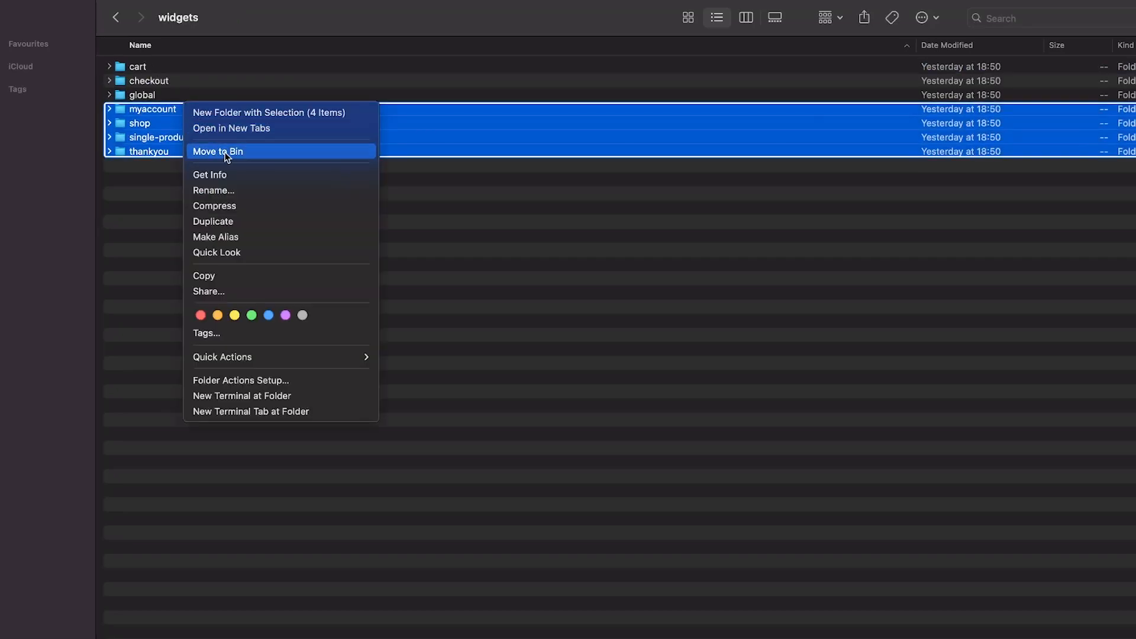
pyautogui.click(218, 150)
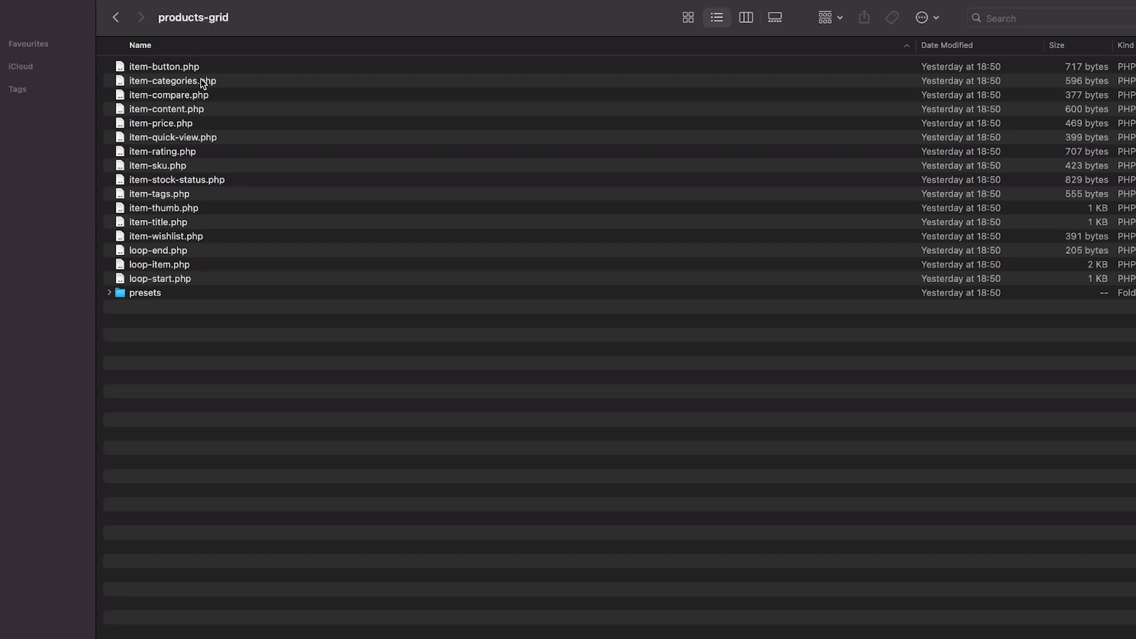
# - Bin every products-grid template except item-button.php and loop-item.php, then open loop-item.php
pyautogui.click(164, 67)
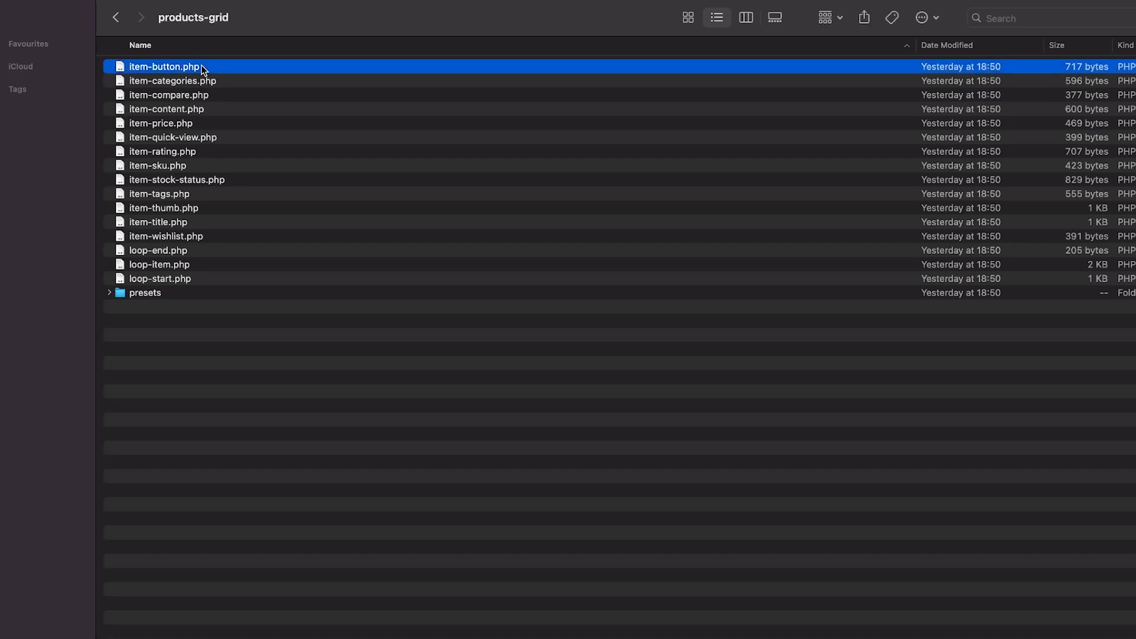
pyautogui.click(160, 264)
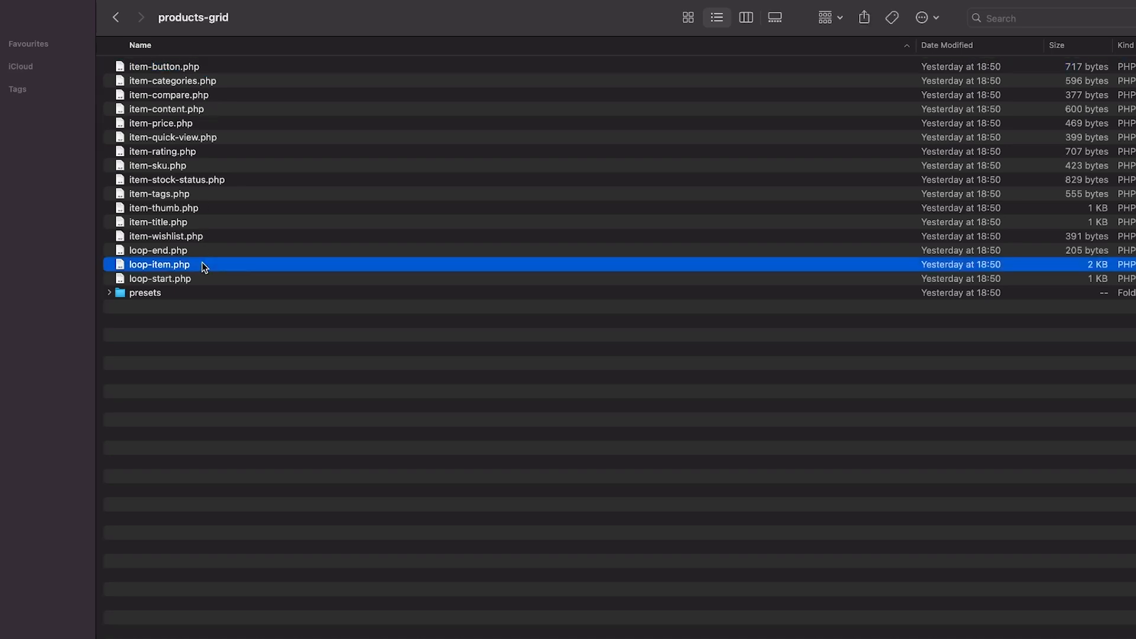
pyautogui.rightClick(160, 278)
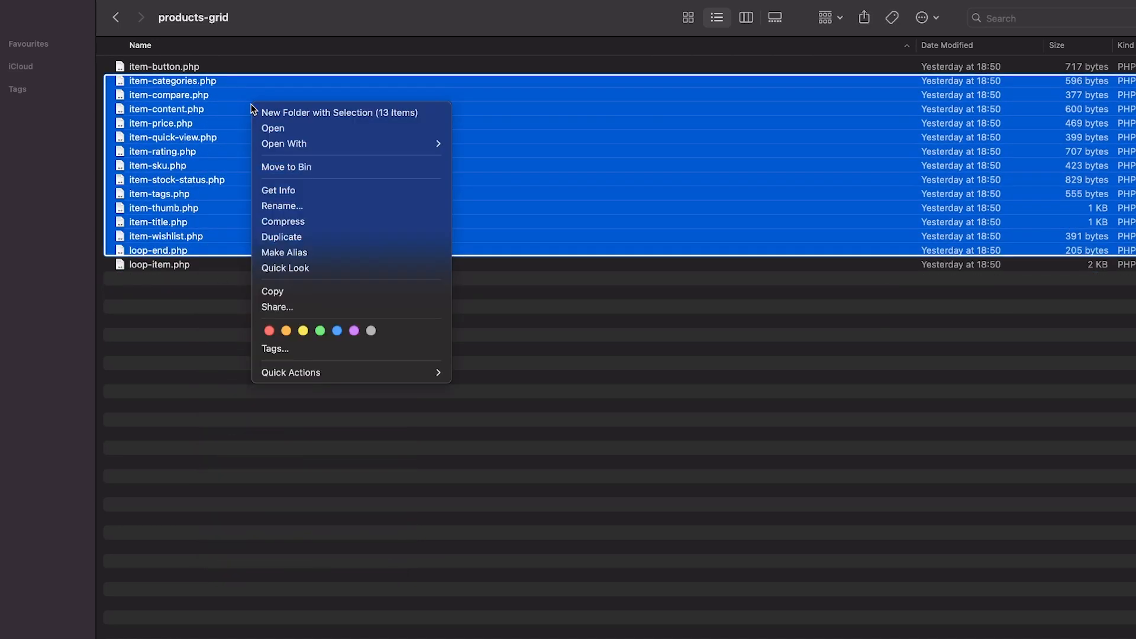
pyautogui.click(285, 167)
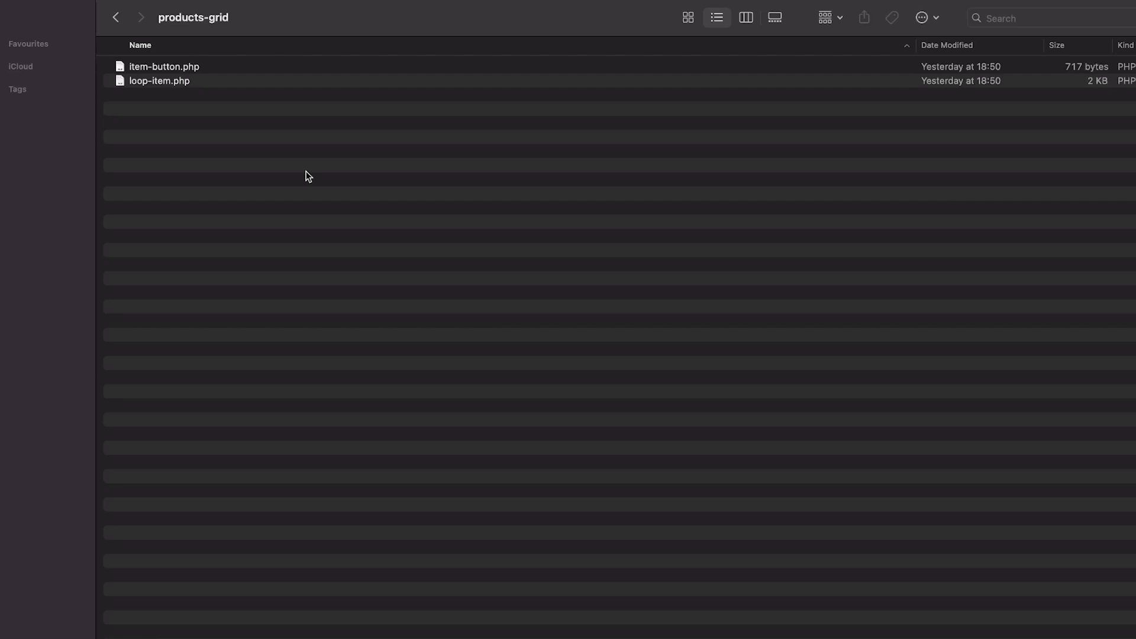
pyautogui.doubleClick(158, 80)
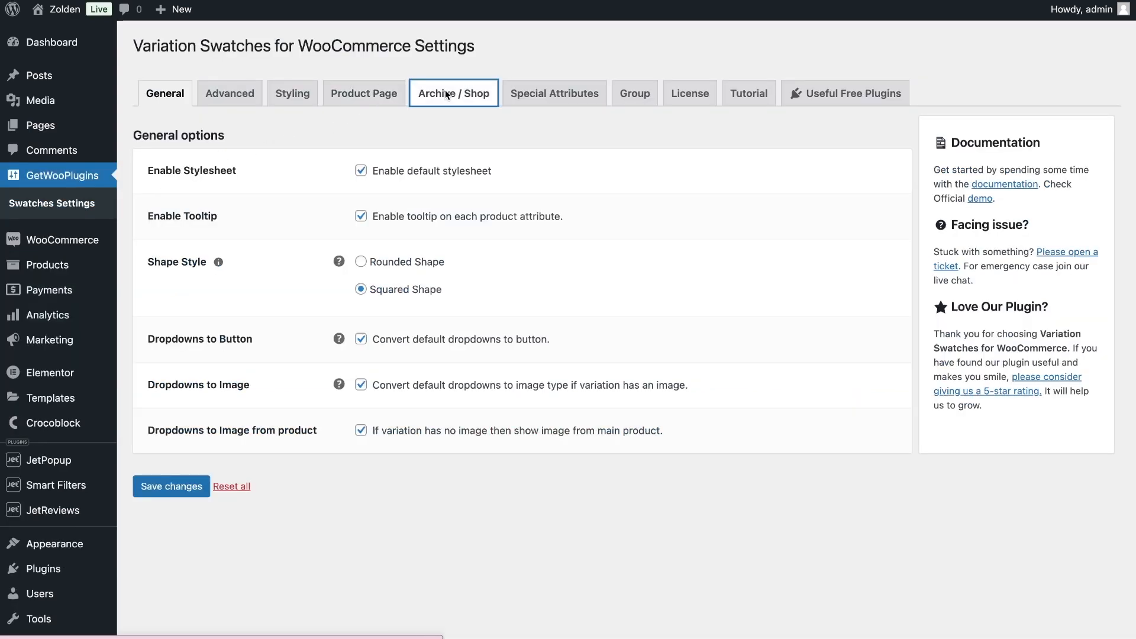
# - Add 'wvs-archive-product-wrapper' to the $classes array in loop-item.php
pyautogui.click(453, 93)
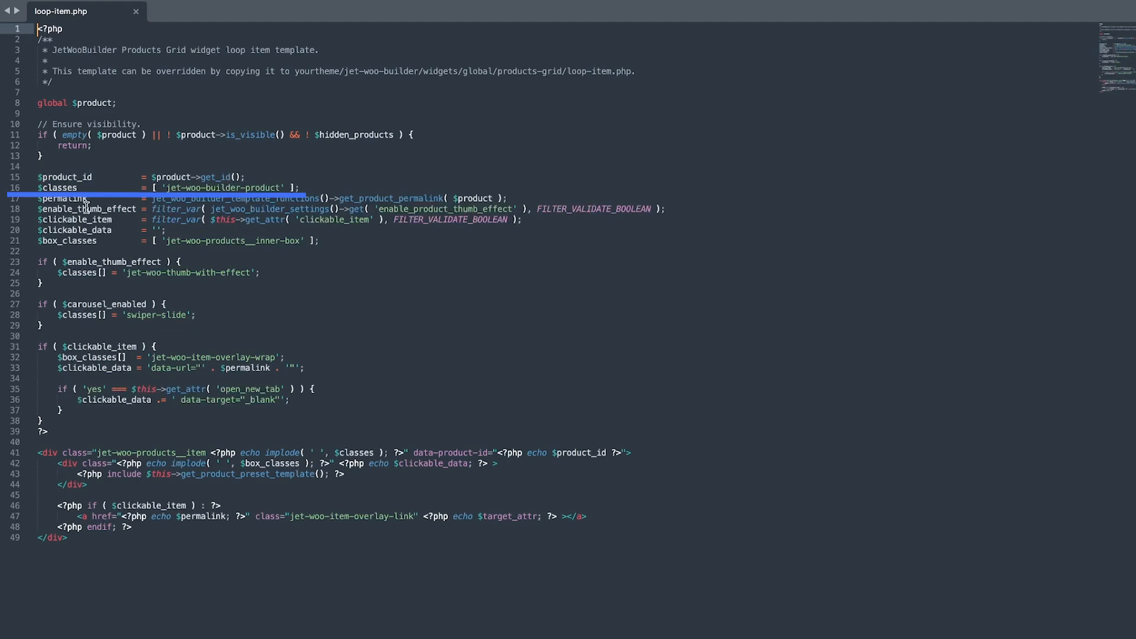
pyautogui.doubleClick(59, 188)
pyautogui.write(', ')
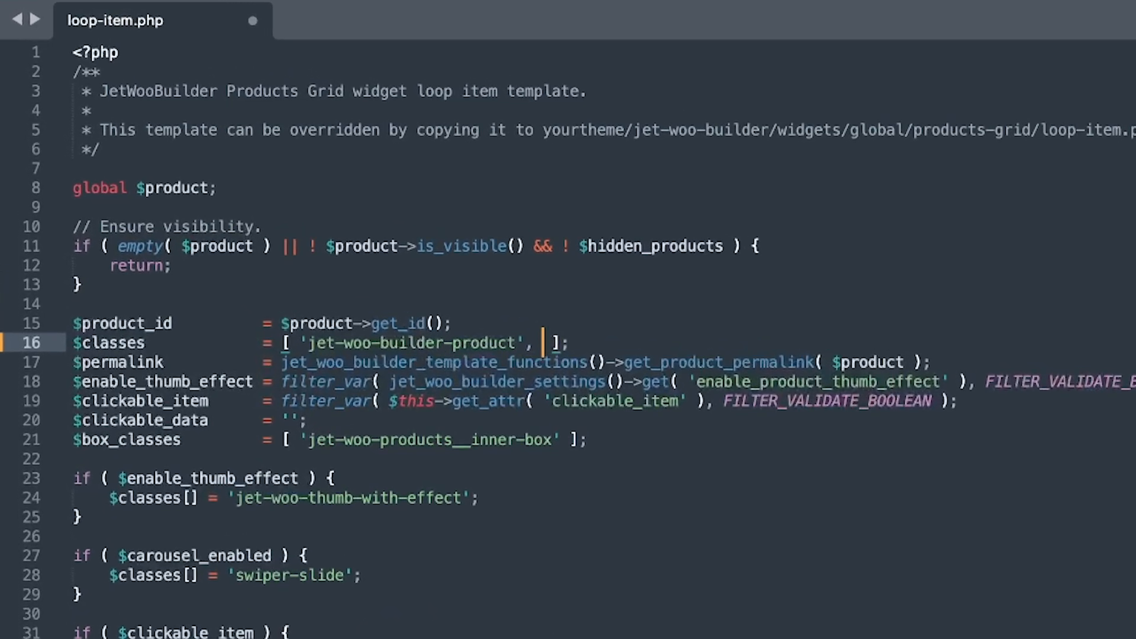
pyautogui.write("'wvs-archive-product-wrapper'")
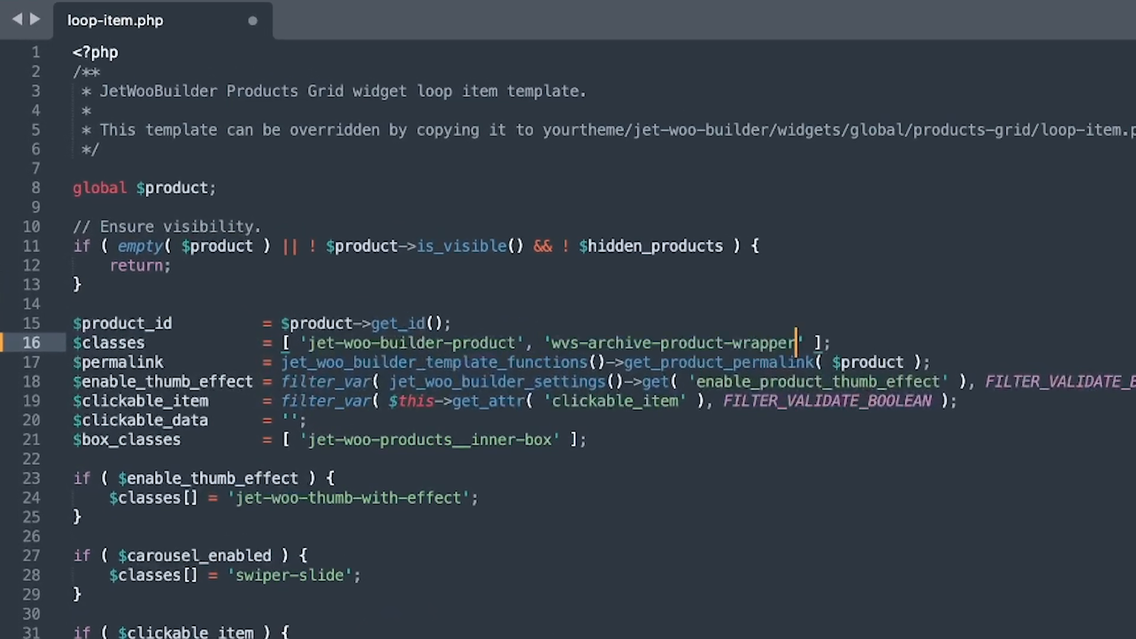
pyautogui.moveTo(557, 372)
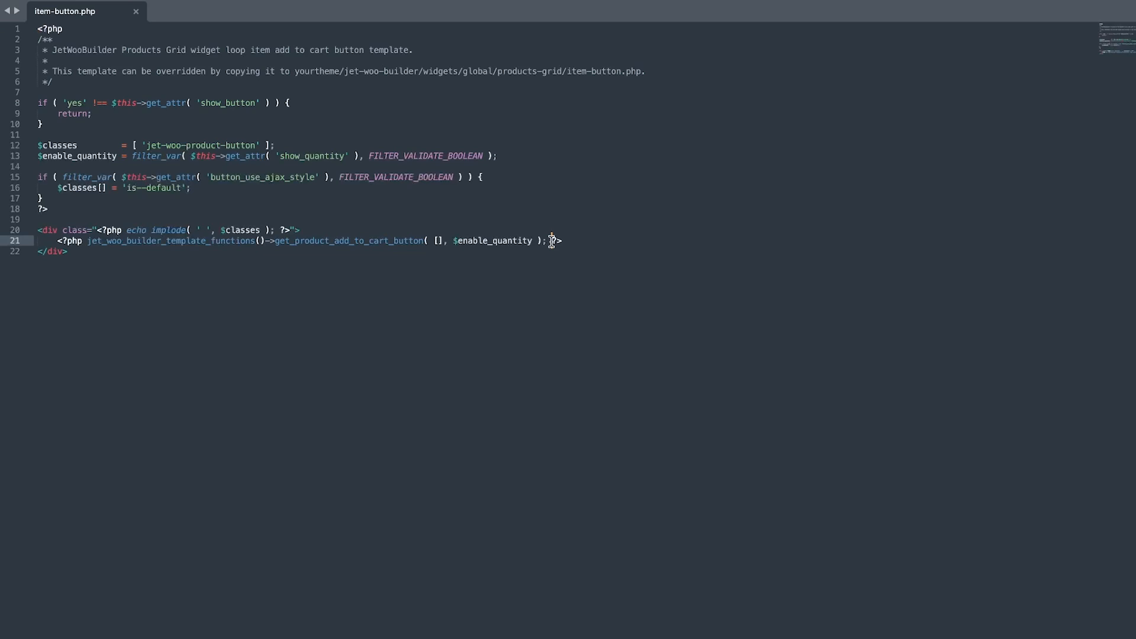
# - Insert woo_variation_swatches()->show_archive_page_swatches(); after the add-to-cart call in item-button.php
pyautogui.write('woo_variation_swatches()->show_archive_page_swatches();')
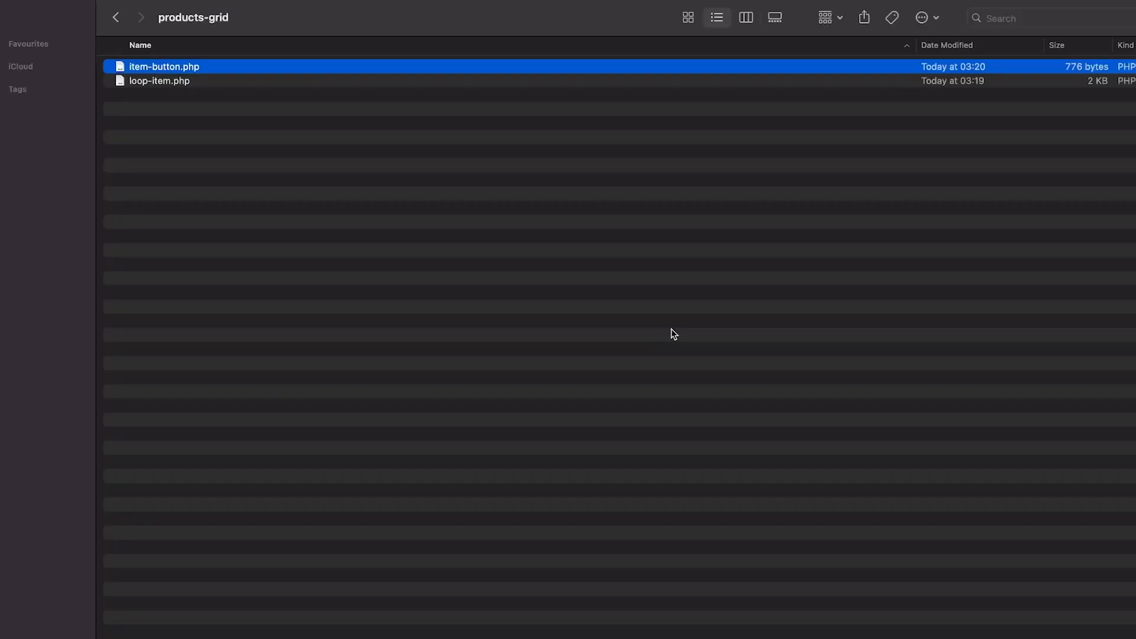
pyautogui.moveTo(107, 59)
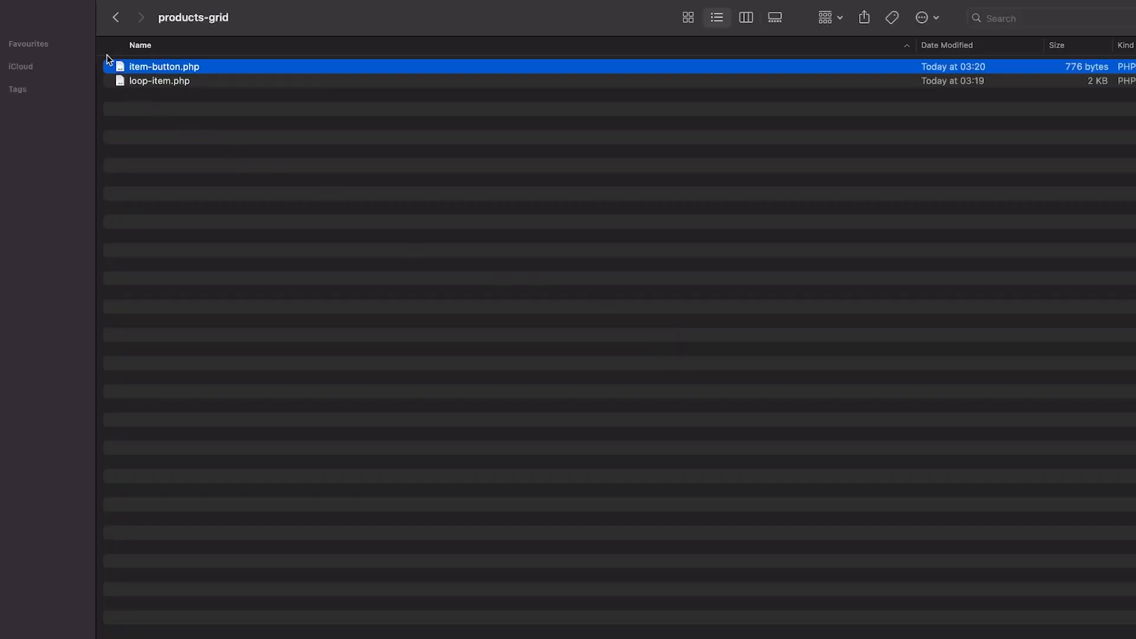
# - Step back up from products-grid through global and widgets to the theme folder
pyautogui.click(115, 18)
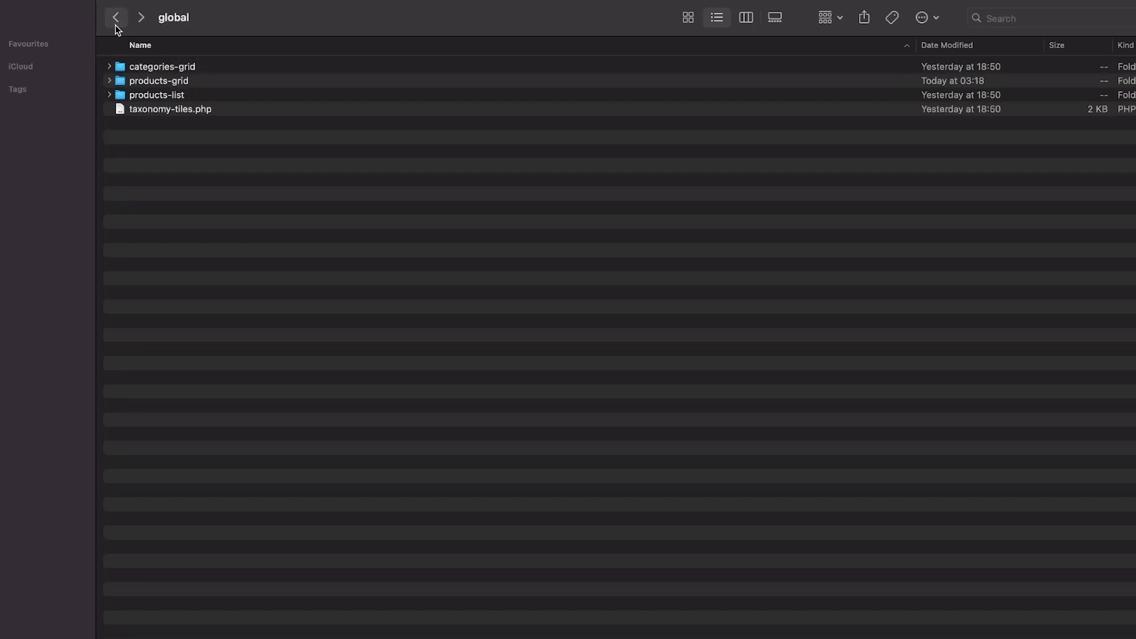
pyautogui.click(116, 18)
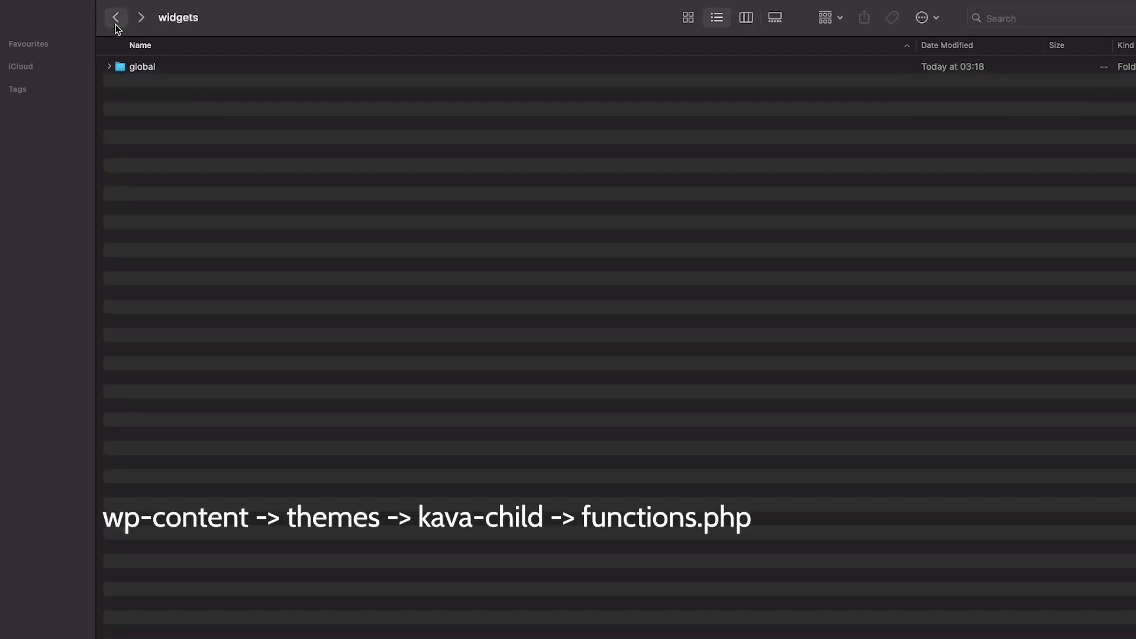
pyautogui.click(114, 18)
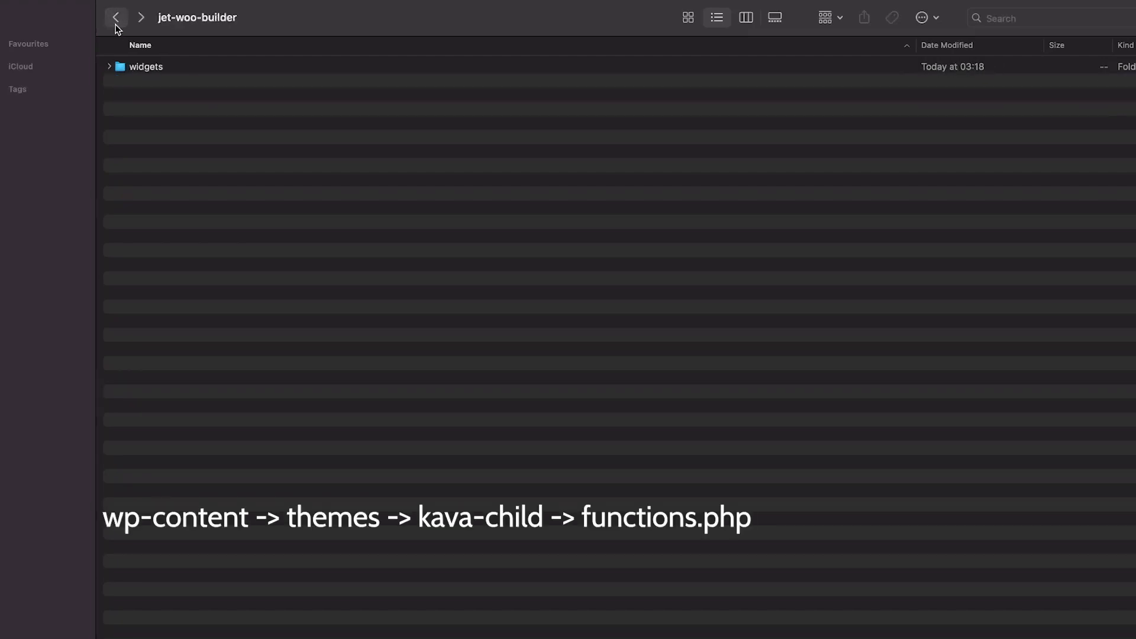
pyautogui.click(116, 18)
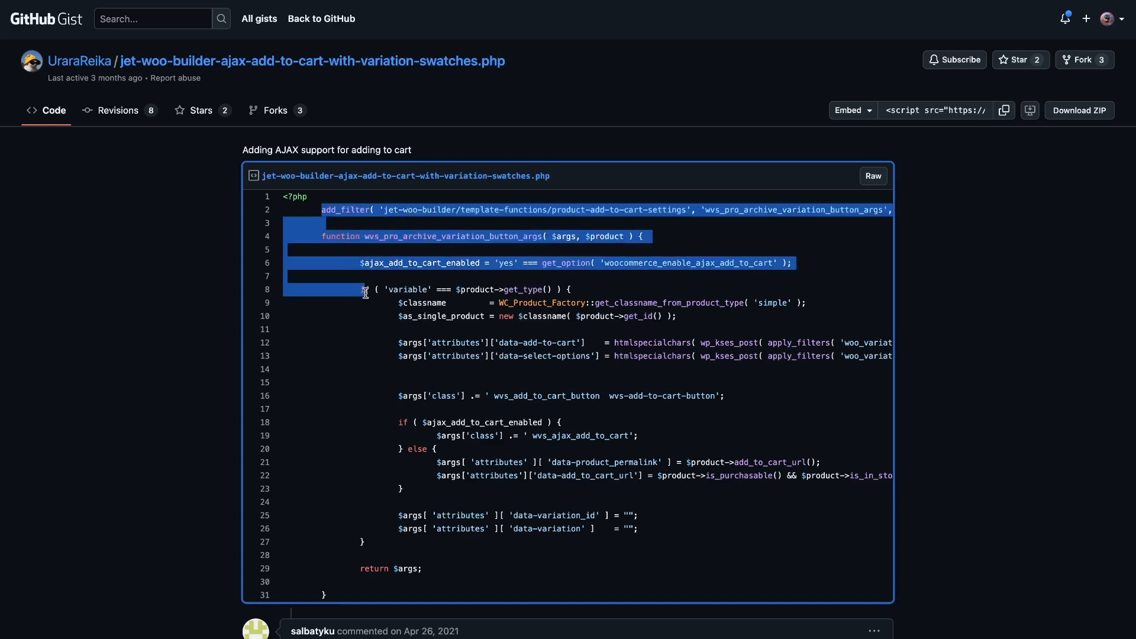
# - Select the gist's ajax add-to-cart swatches snippet for copying
pyautogui.moveTo(366, 290); pyautogui.dragTo(410, 595)
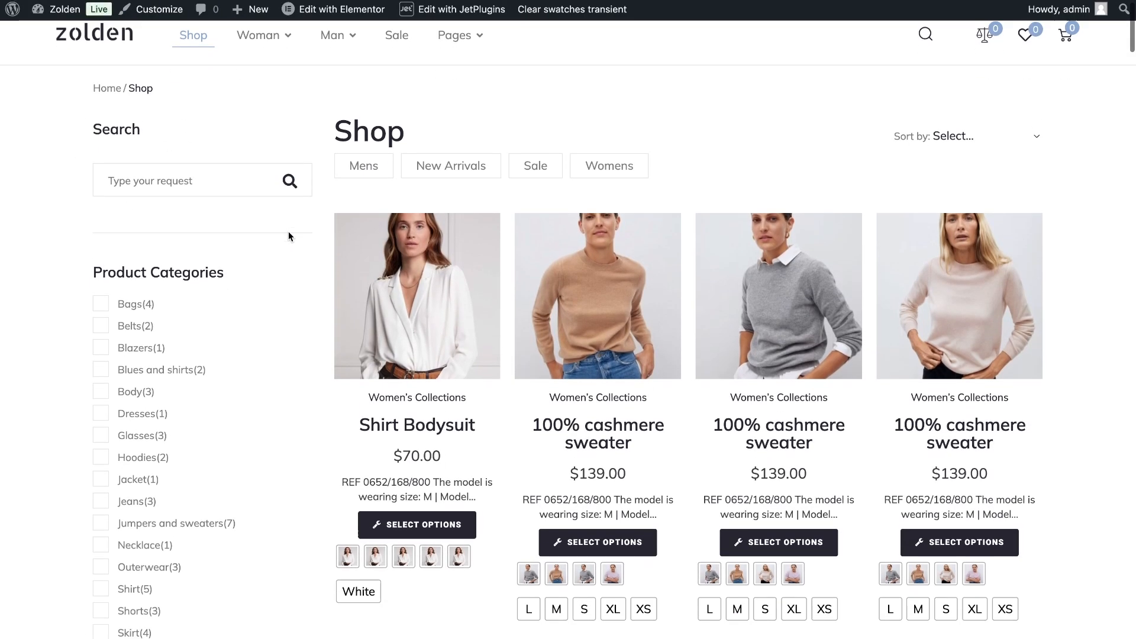
# - Choose colour and size swatches on the second sweater in the grid and check it in the cart
pyautogui.scroll(-3)
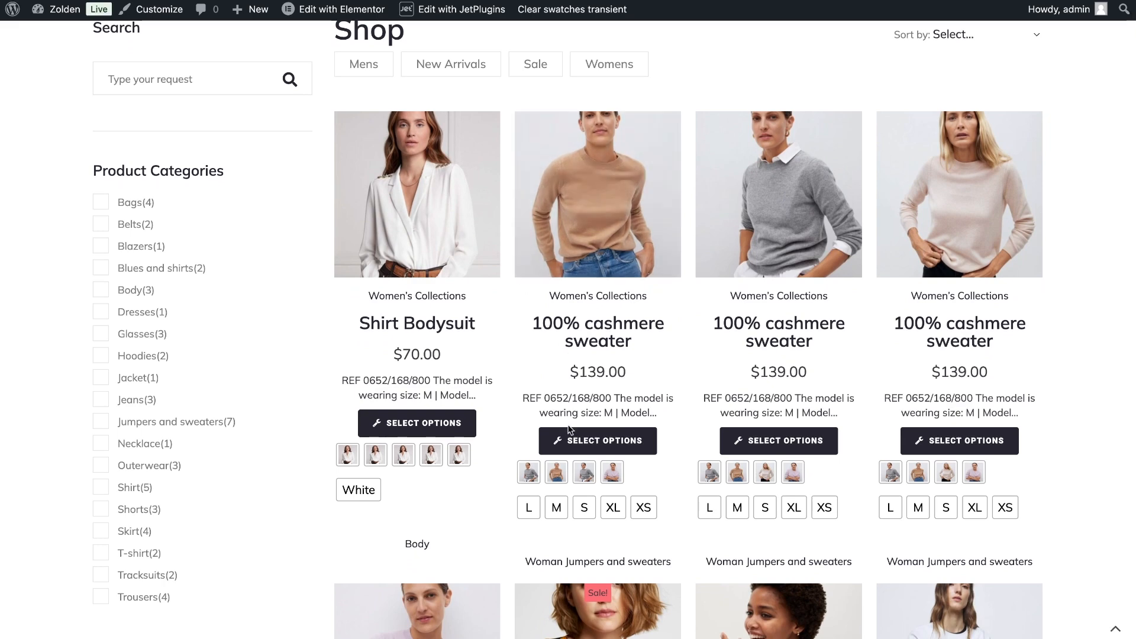
pyautogui.click(556, 472)
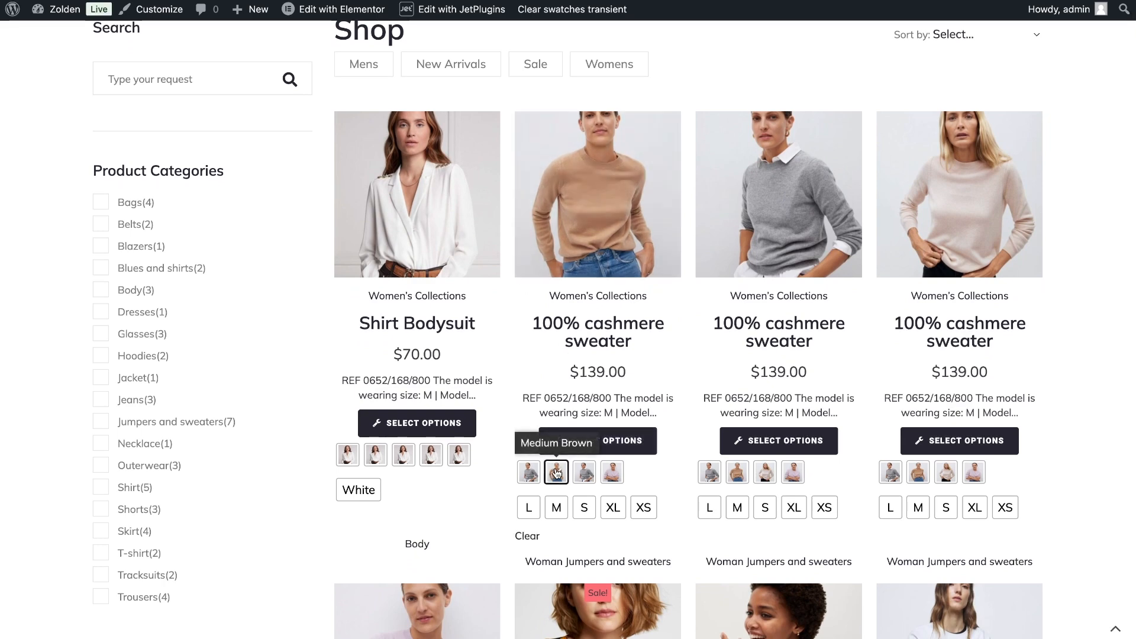
pyautogui.click(583, 506)
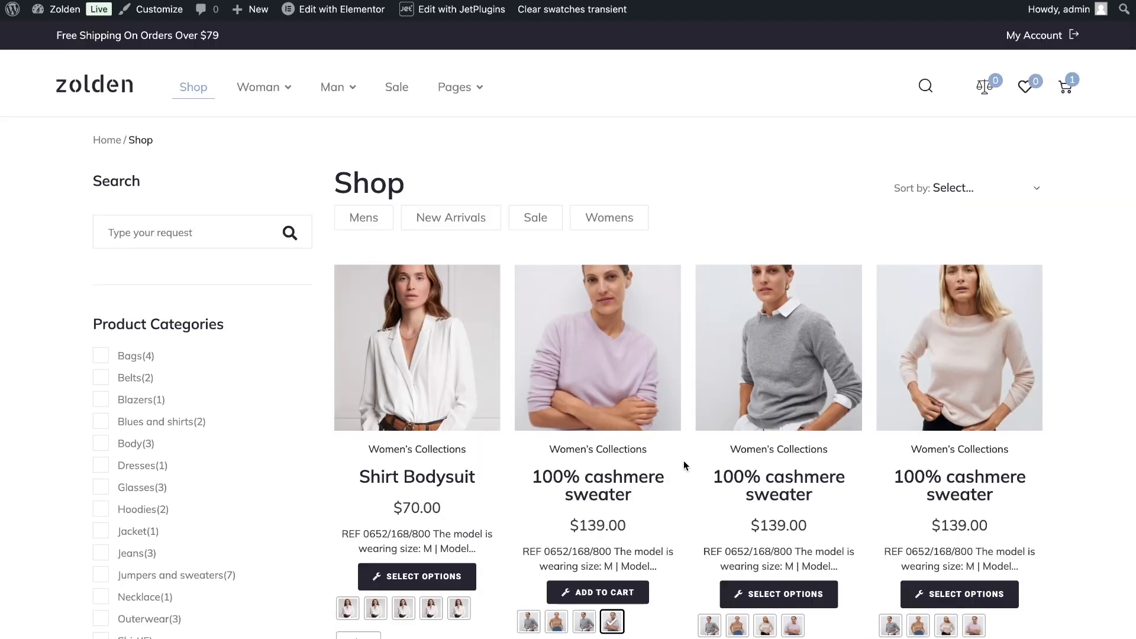
pyautogui.click(1066, 86)
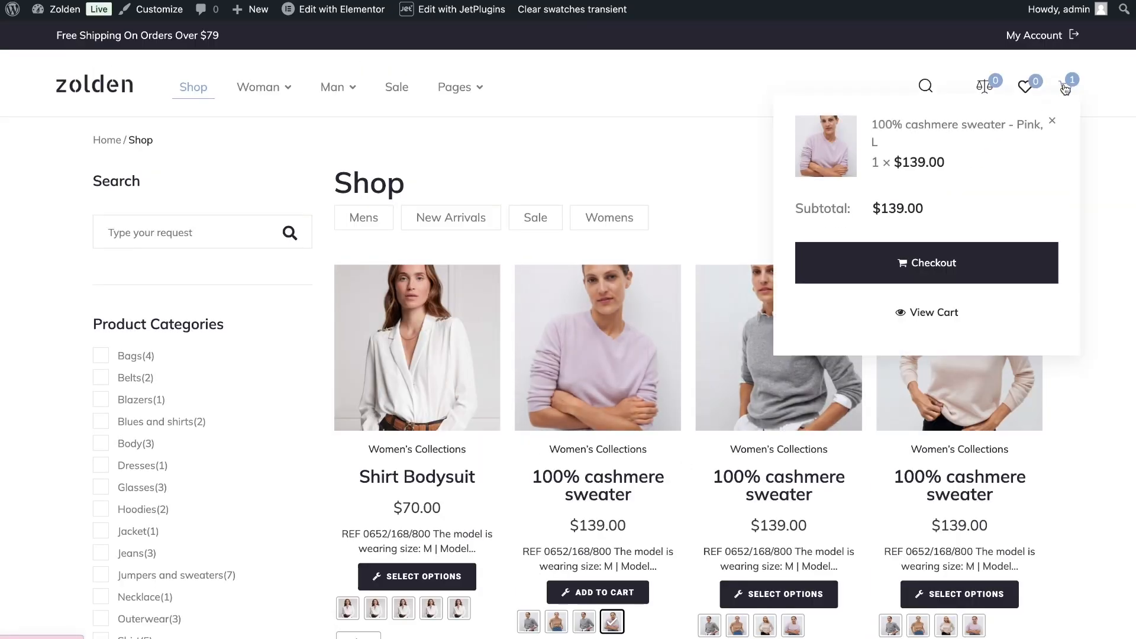
# - On the sweater's product page choose size S and the Medium Brown swatch
pyautogui.click(932, 312)
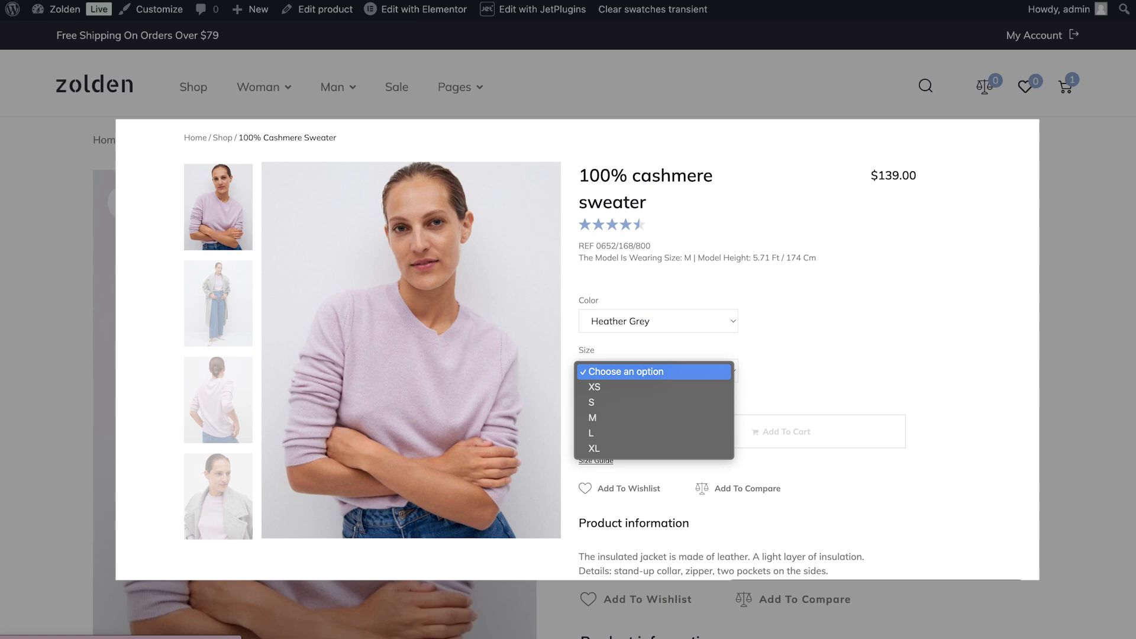
pyautogui.click(591, 433)
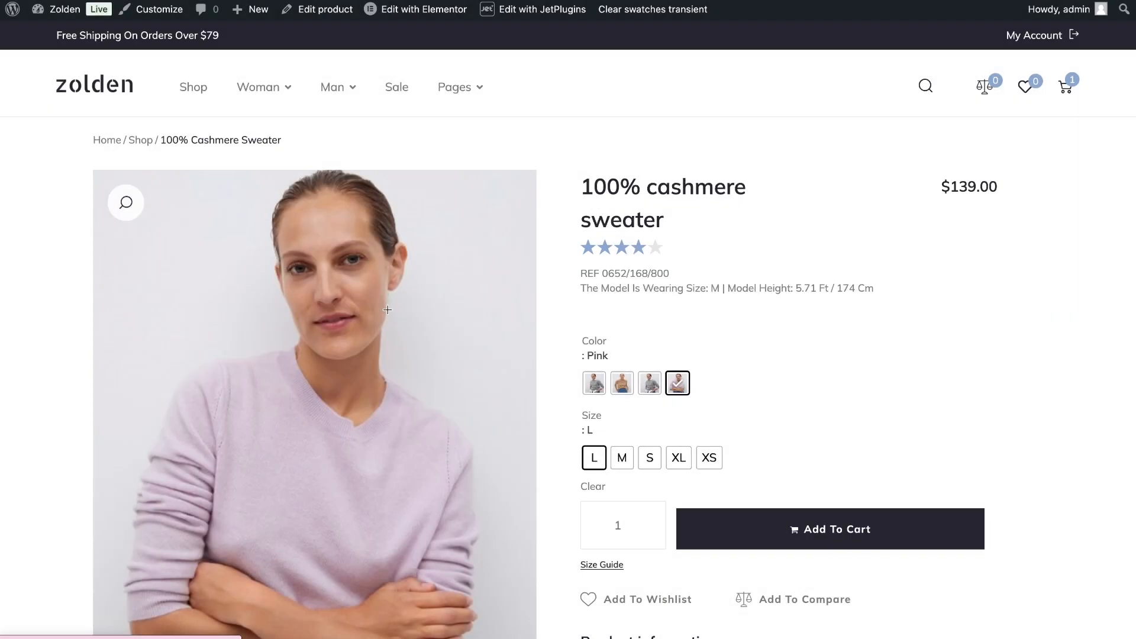
pyautogui.moveTo(606, 345)
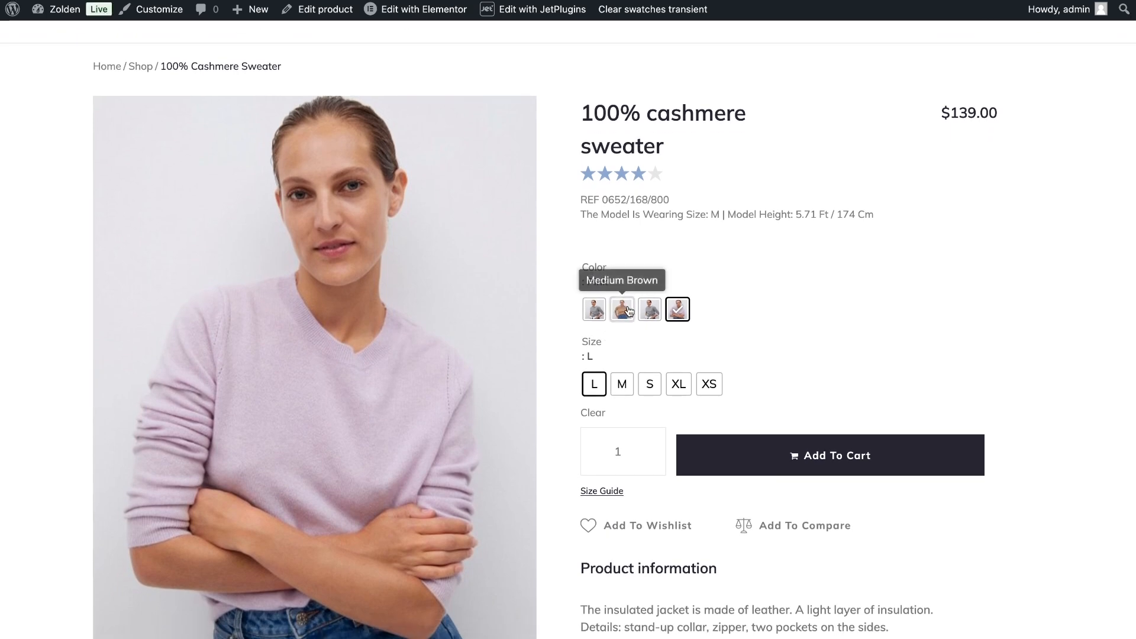
pyautogui.click(621, 309)
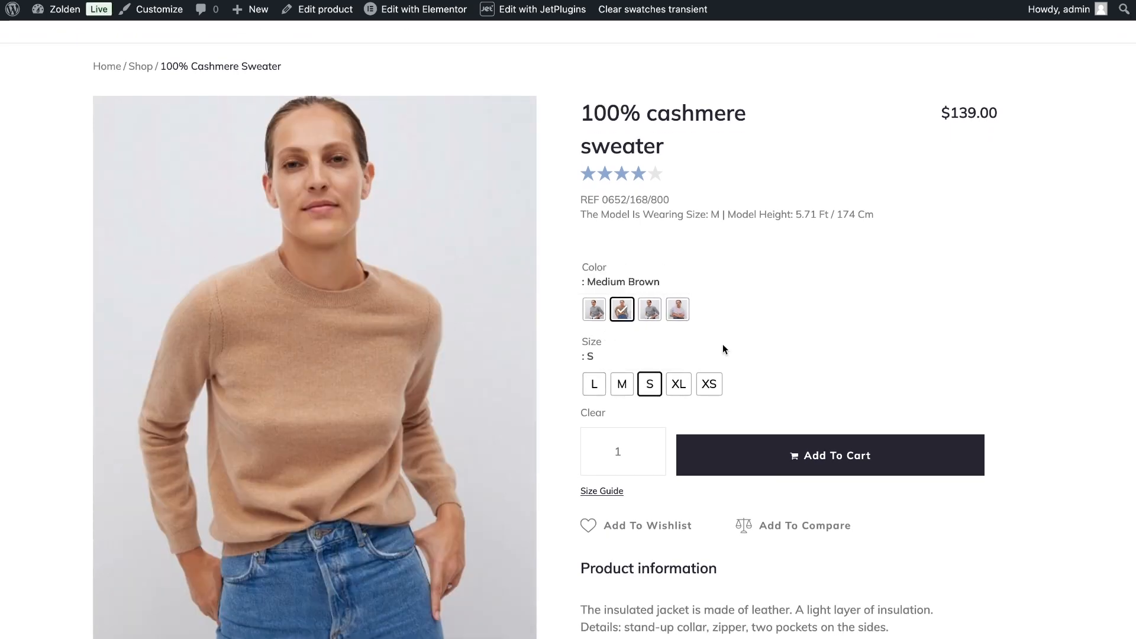